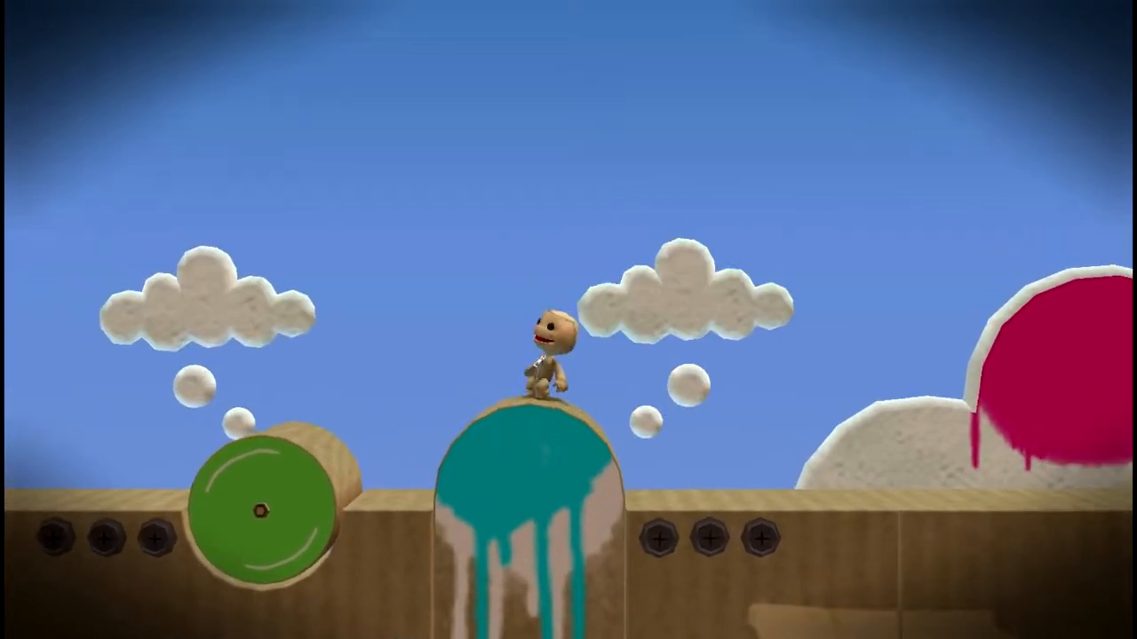
Make Sackboy jump off the teal-painted cardboard pillar between the two cloud cutouts.
key("space")
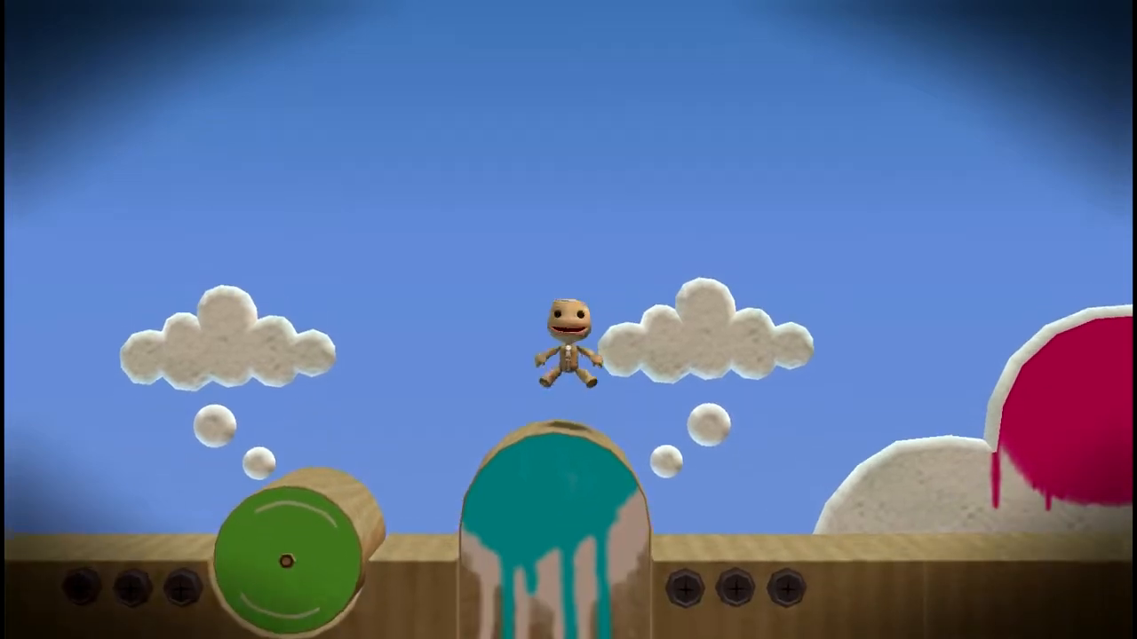